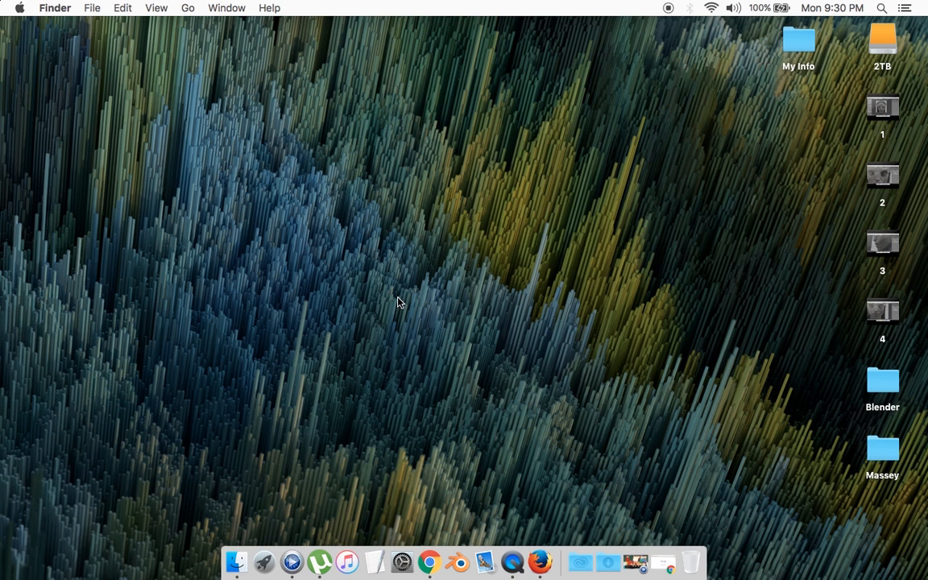
mouse_move(419, 499)
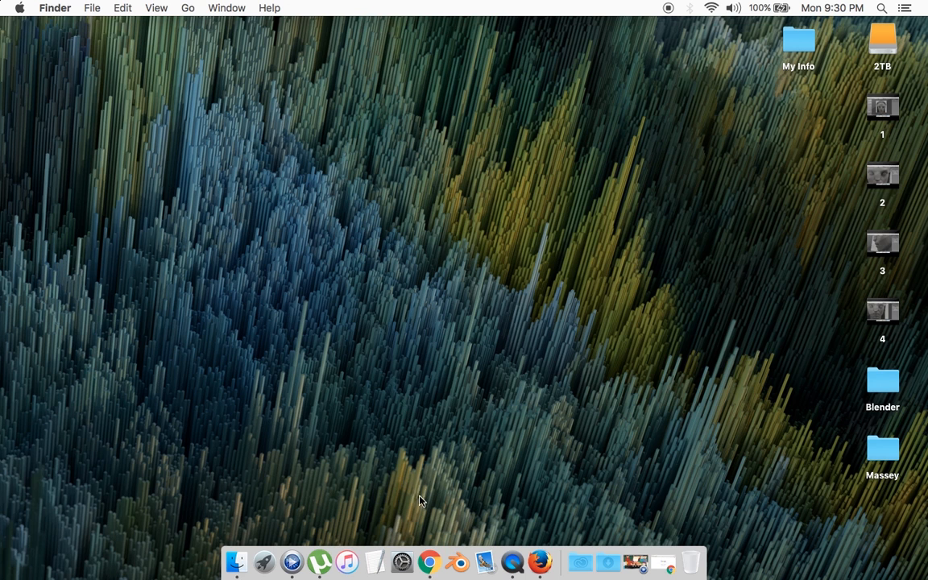
Launch Chrome from the Dock and load Facebook from the bookmarks bar.
click(429, 561)
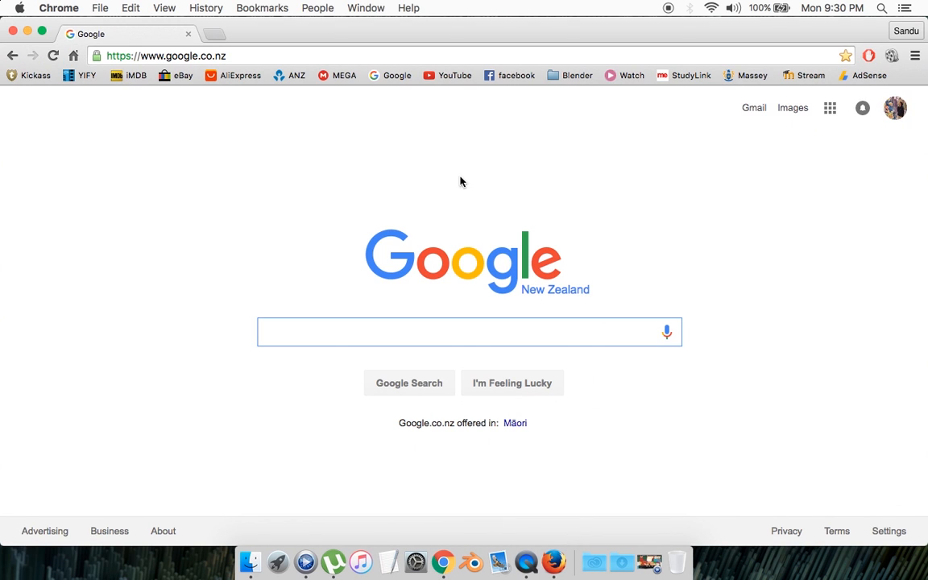
click(516, 76)
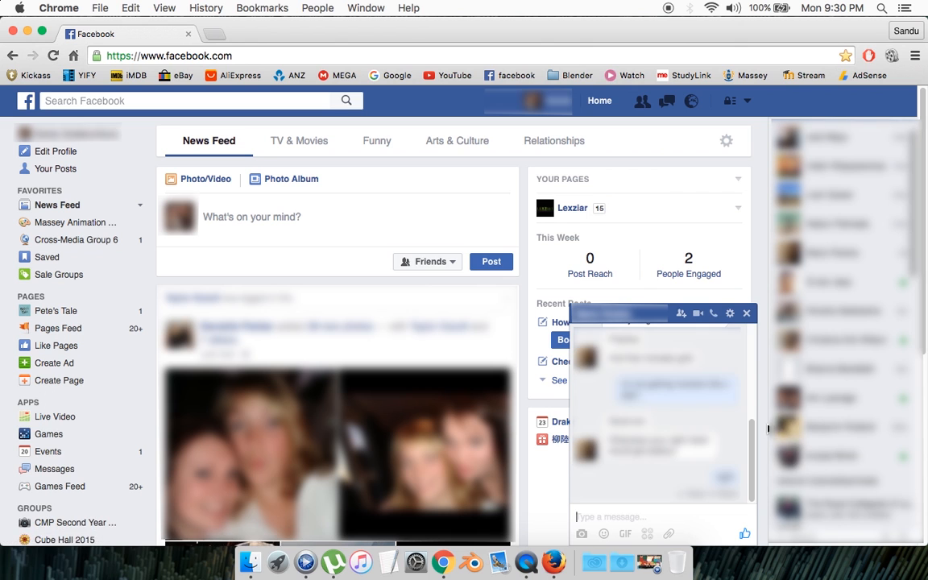
mouse_move(746, 313)
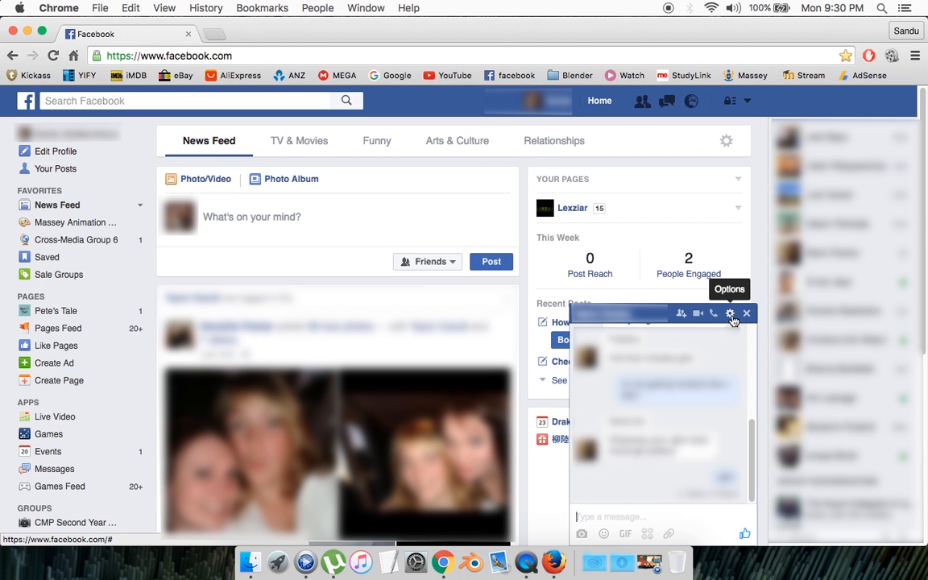
Use the chat window's Options gear to choose See Full Conversation.
click(730, 313)
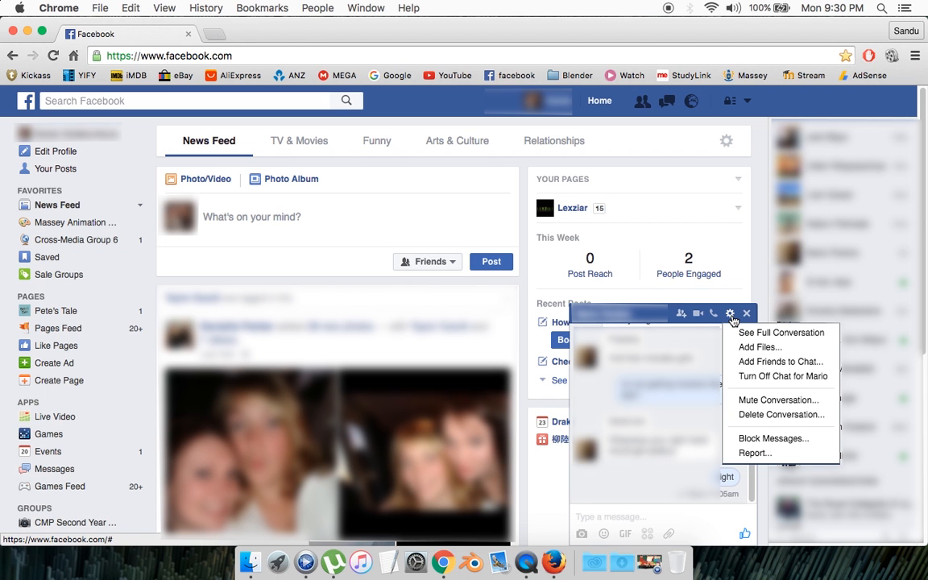
mouse_move(779, 332)
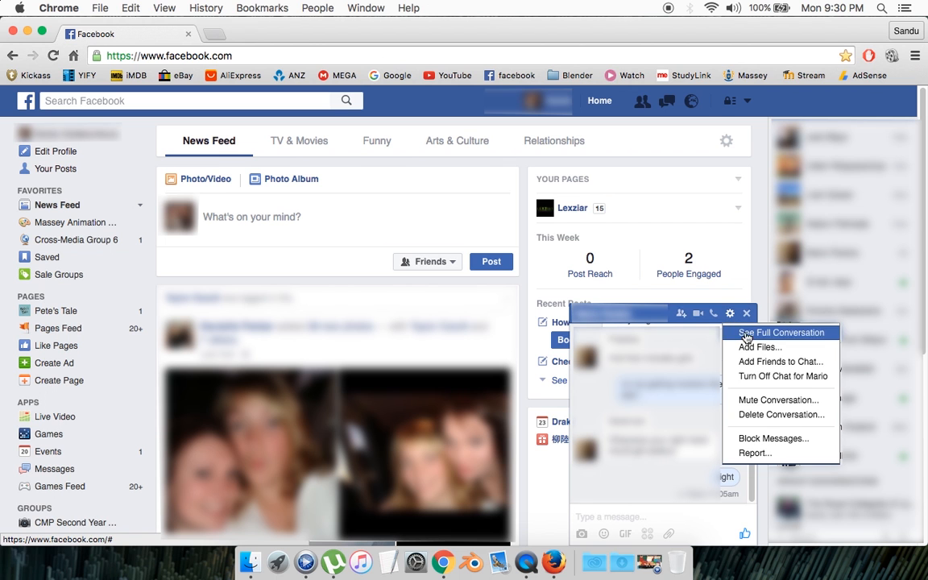
click(780, 332)
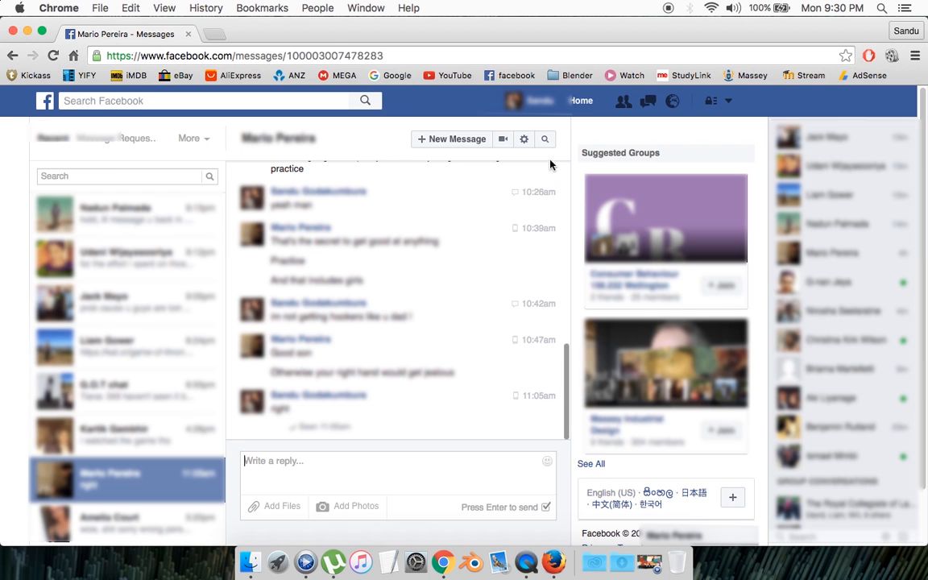
mouse_move(545, 138)
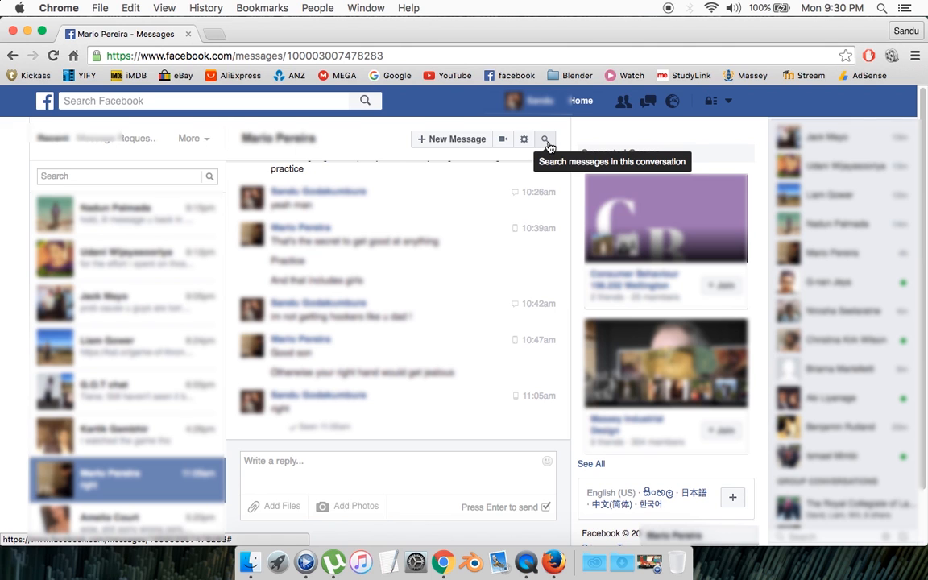
Search within the conversation for 'youtube', listing five matching messages.
click(545, 138)
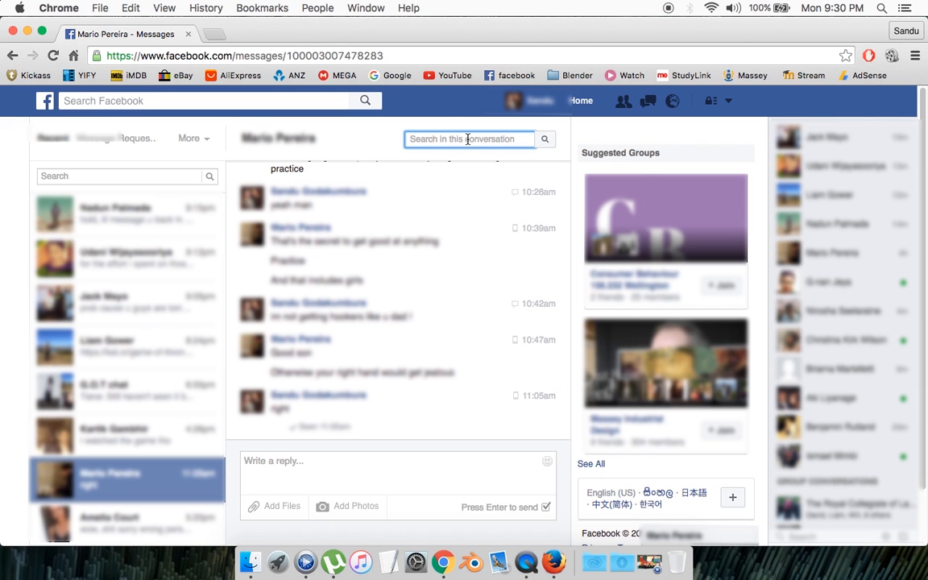
text(youtube)
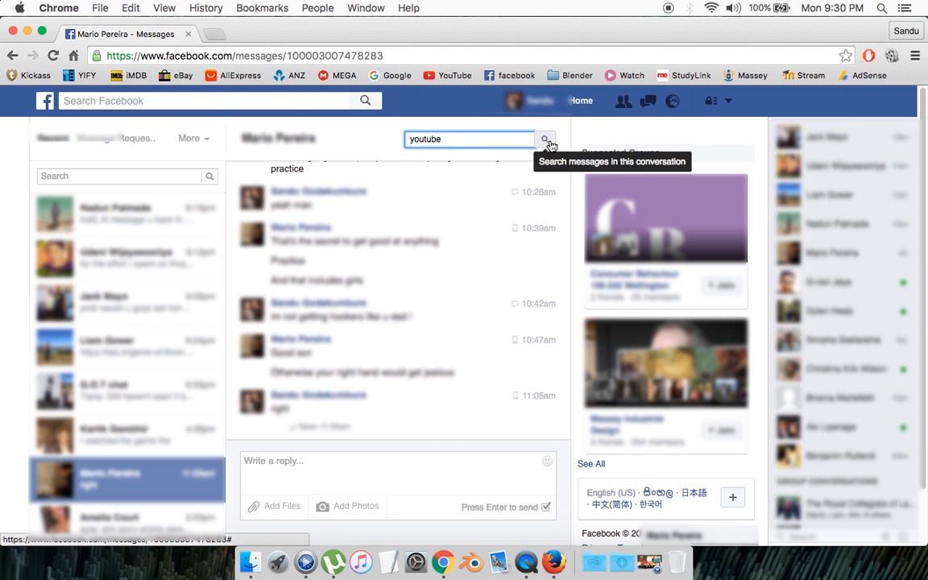
click(545, 139)
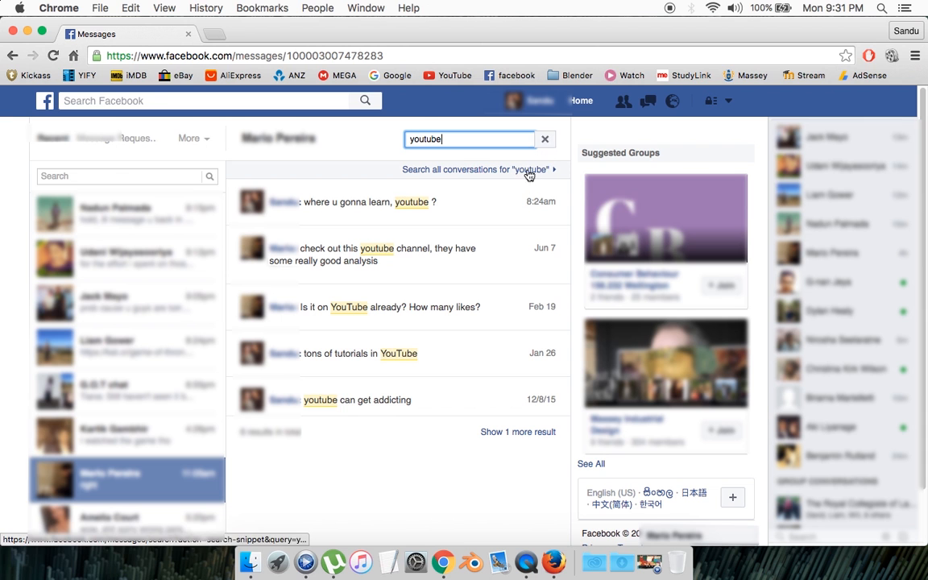
mouse_move(495, 297)
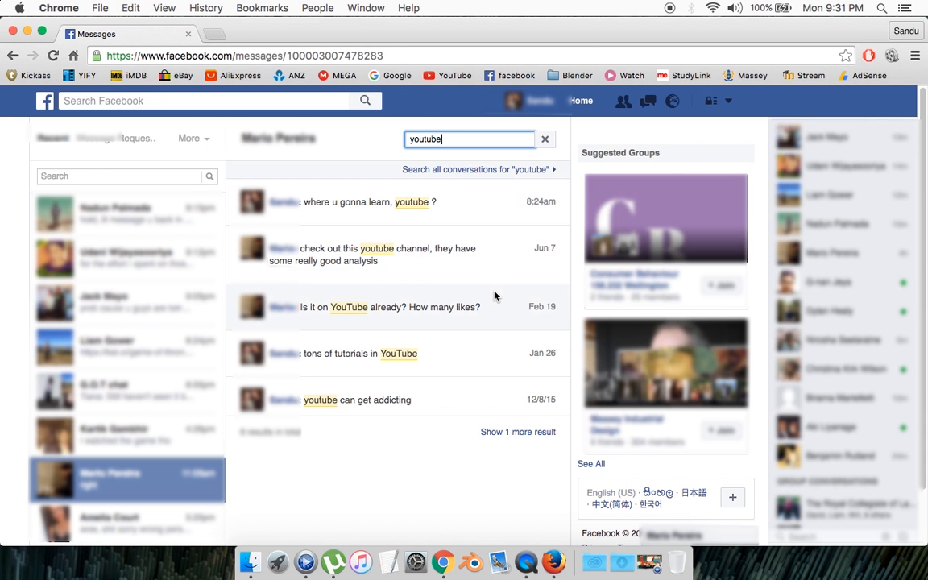
mouse_move(340, 240)
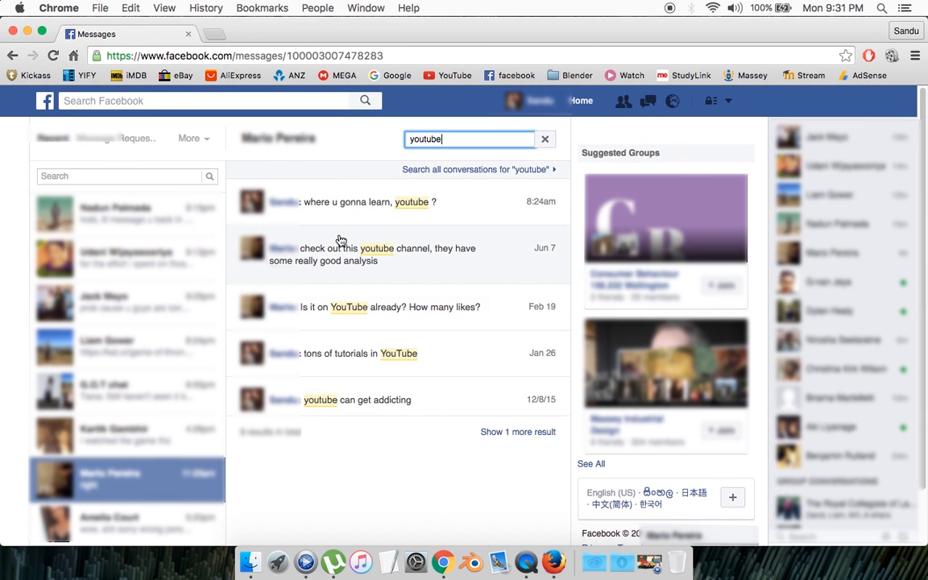
mouse_move(506, 439)
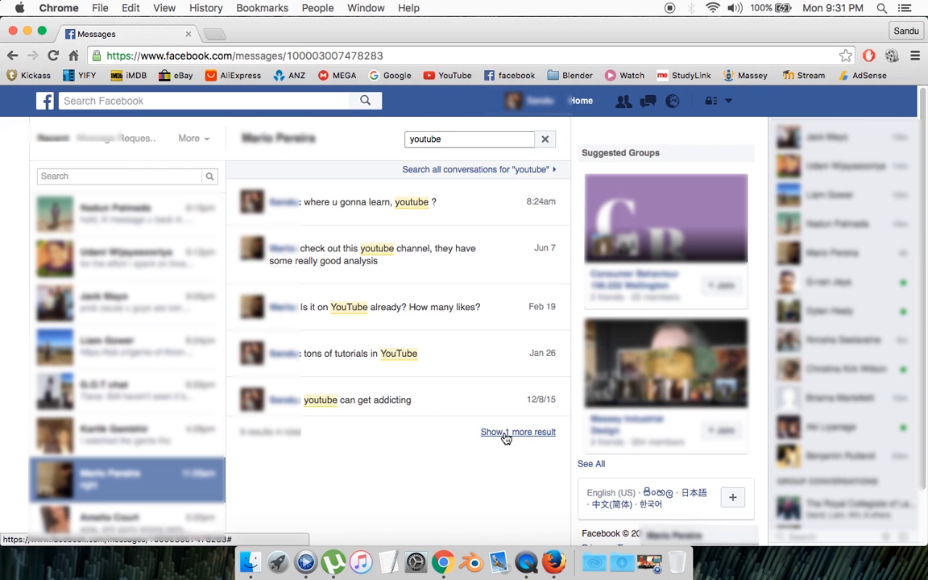
Reveal the sixth match and jump to the Feb 19 'Is it on YouTube already?' message.
click(519, 432)
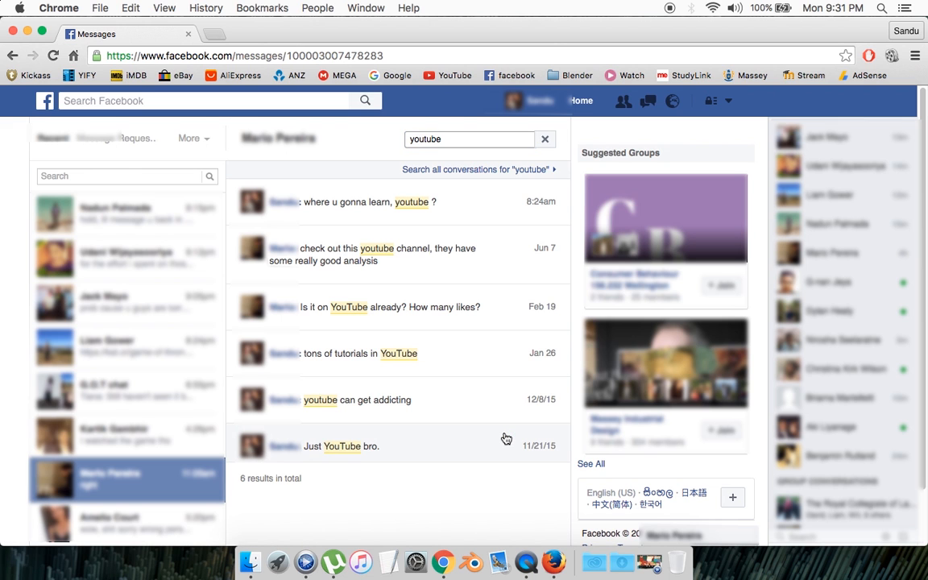
mouse_move(417, 312)
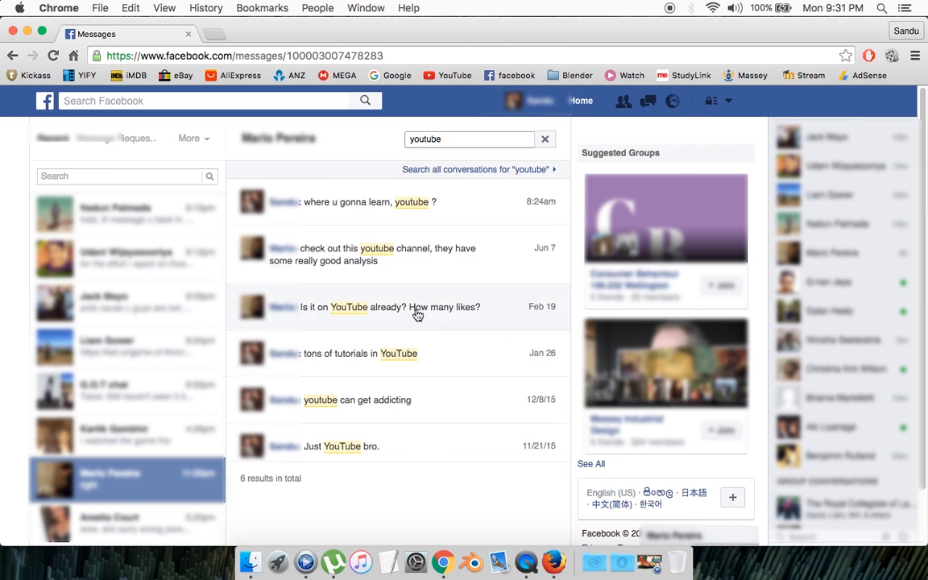
click(417, 306)
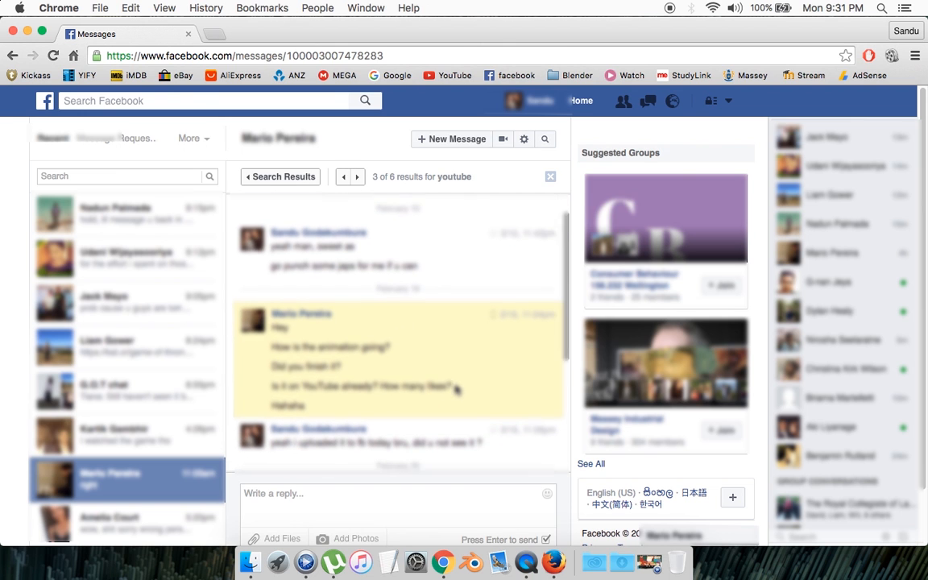
scroll(down, 3)
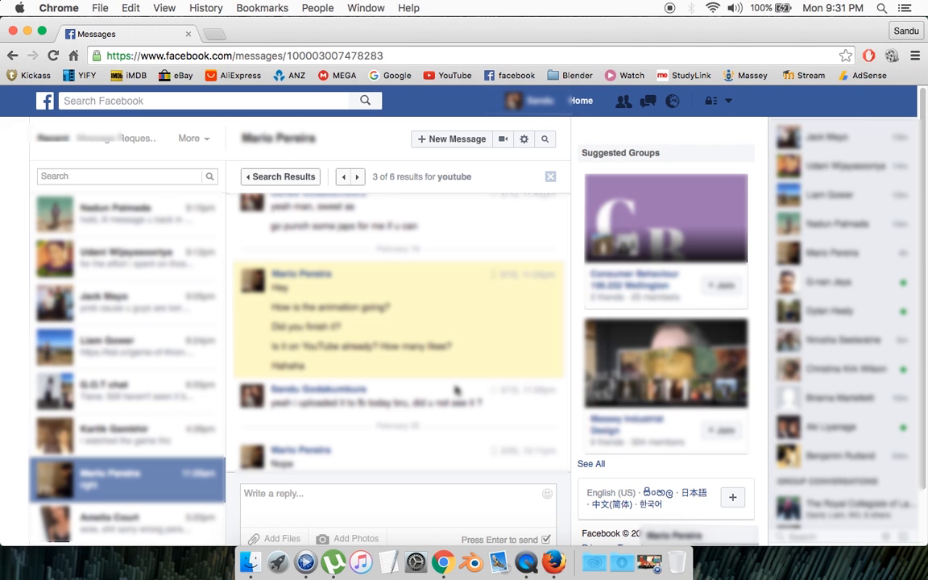